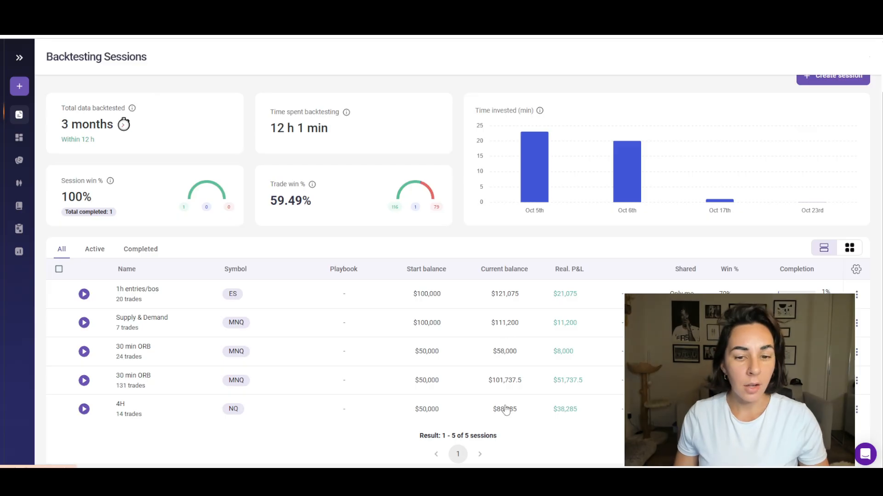
{"action": "mouse_move", "coordinate": [382, 381]}
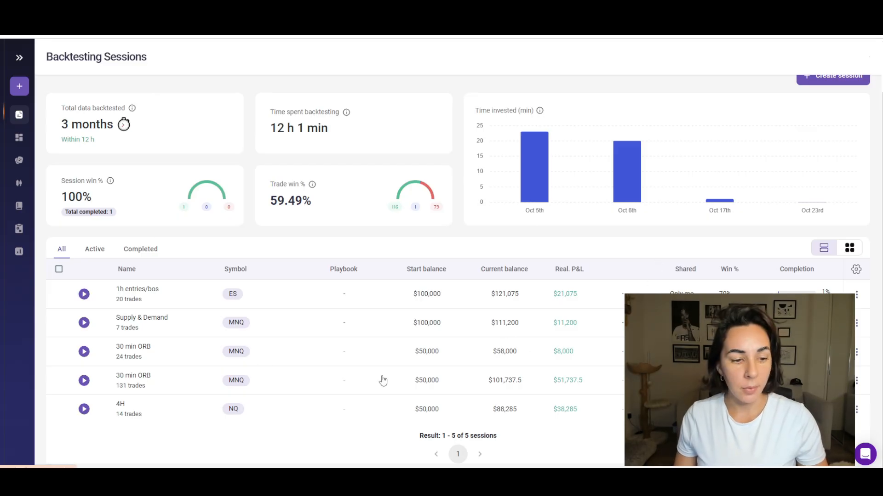
{"action": "mouse_move", "coordinate": [149, 386]}
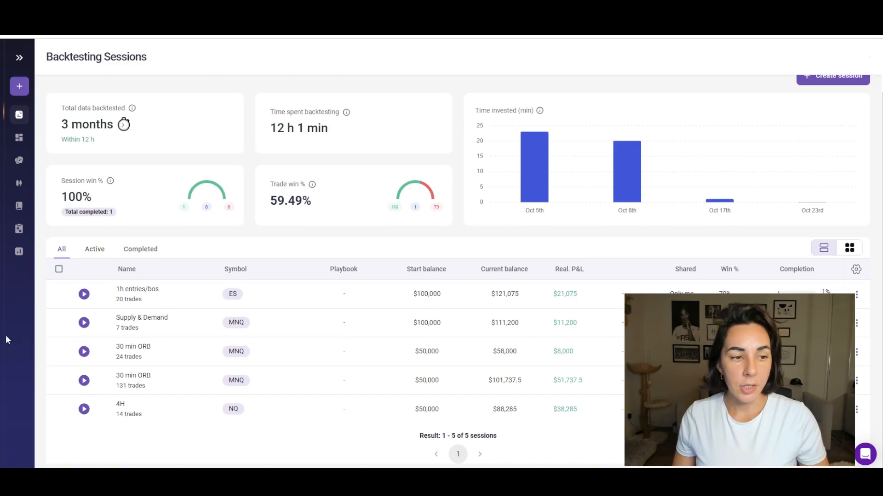
{"action": "mouse_move", "coordinate": [18, 205]}
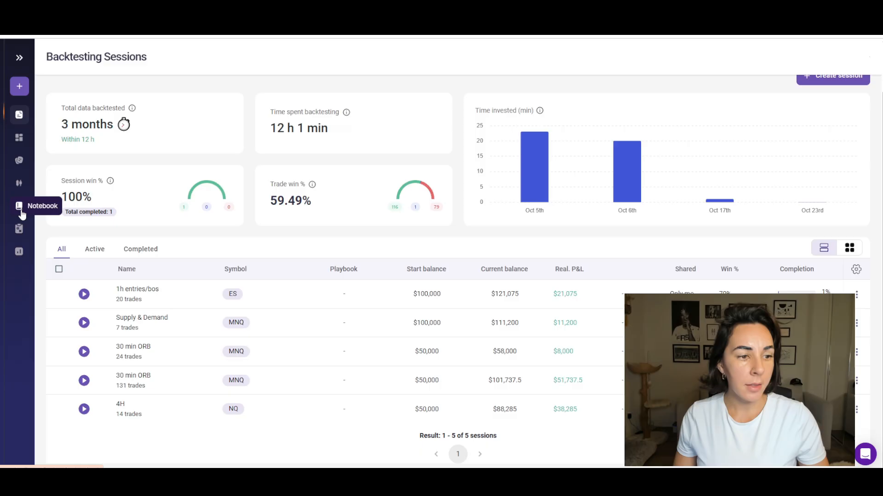
Browse the ready-made playbook templates on the Playbooks page
{"action": "left_click", "coordinate": [18, 229]}
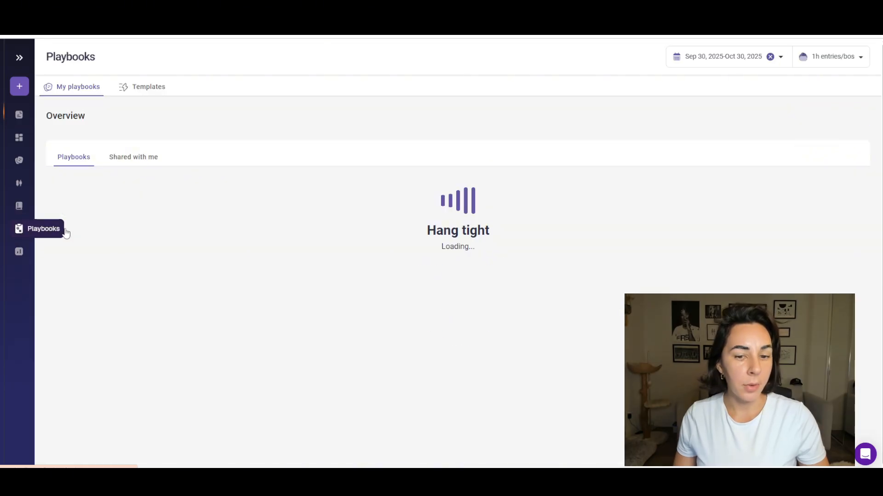
{"action": "left_click", "coordinate": [148, 86]}
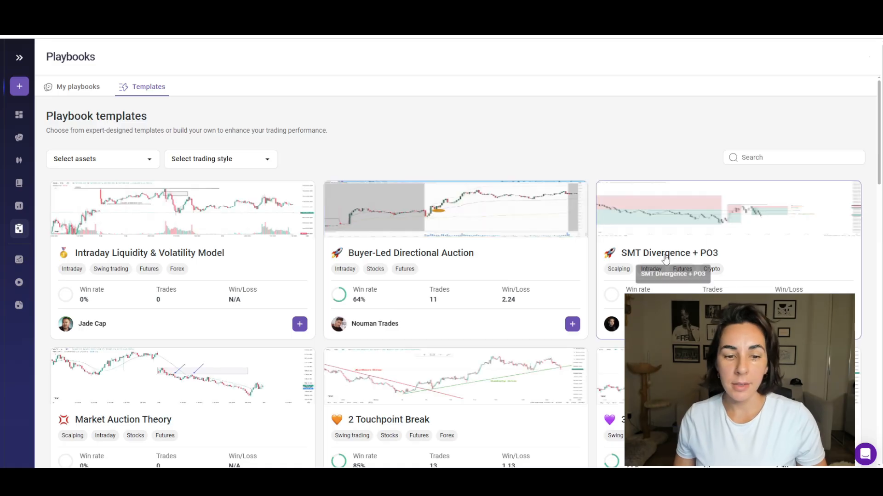
{"action": "scroll", "scroll_direction": "down", "scroll_amount": 3}
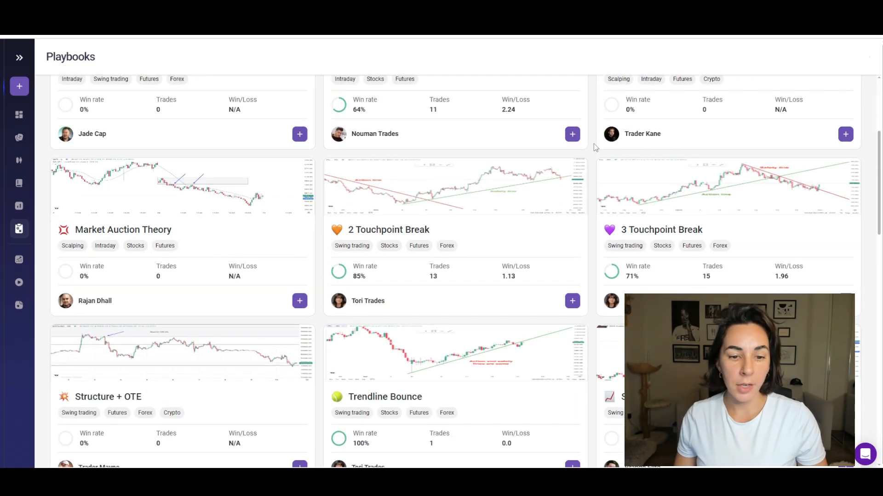
{"action": "scroll", "scroll_direction": "down", "scroll_amount": 3}
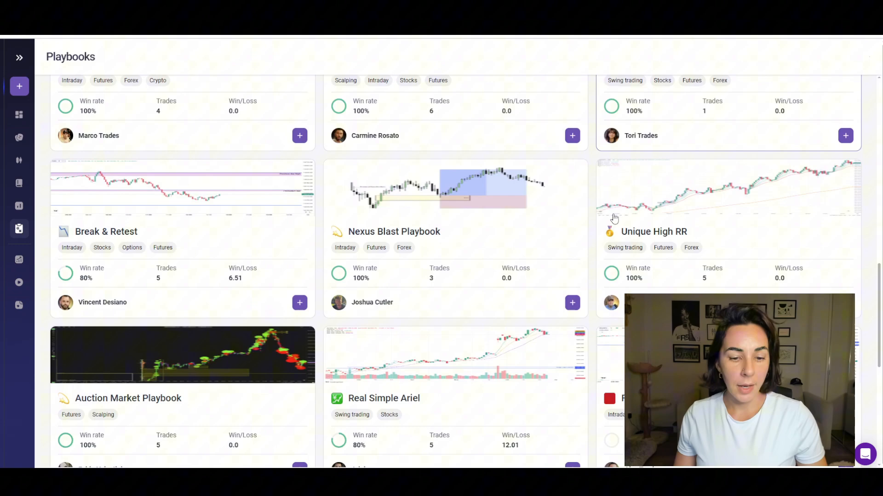
{"action": "scroll", "scroll_direction": "down", "scroll_amount": 3}
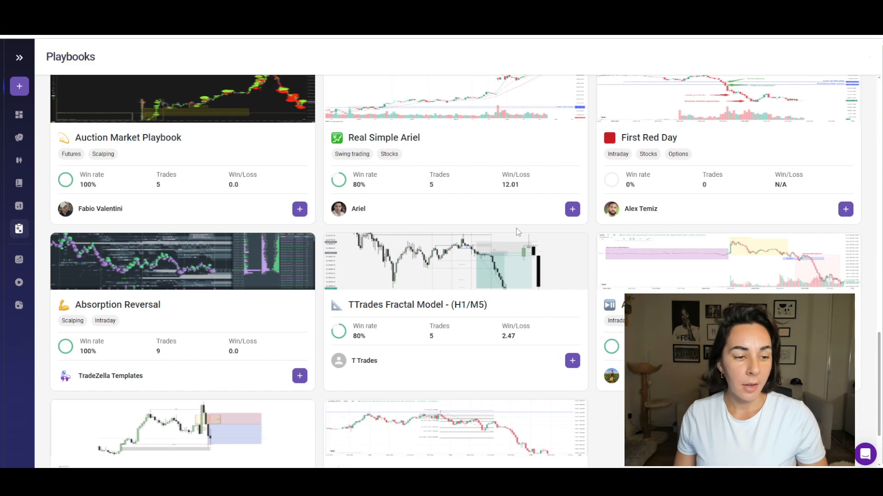
{"action": "scroll", "scroll_direction": "down", "scroll_amount": 3}
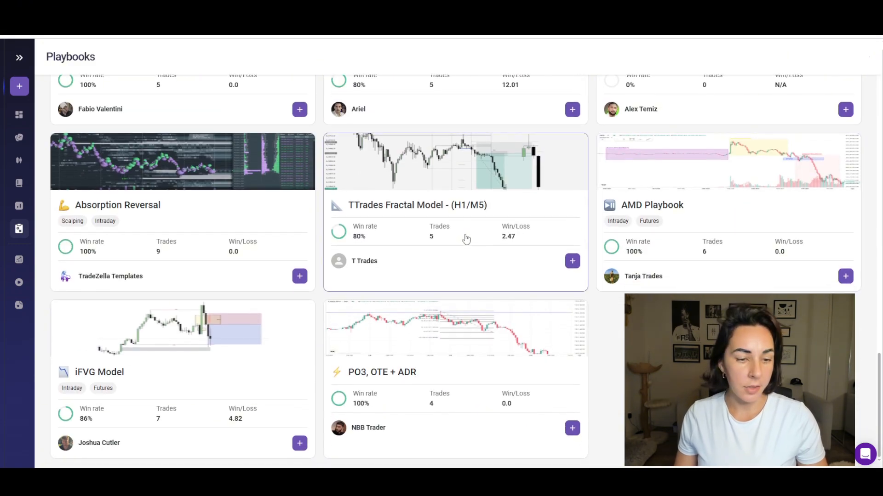
{"action": "scroll", "scroll_direction": "down", "scroll_amount": 3}
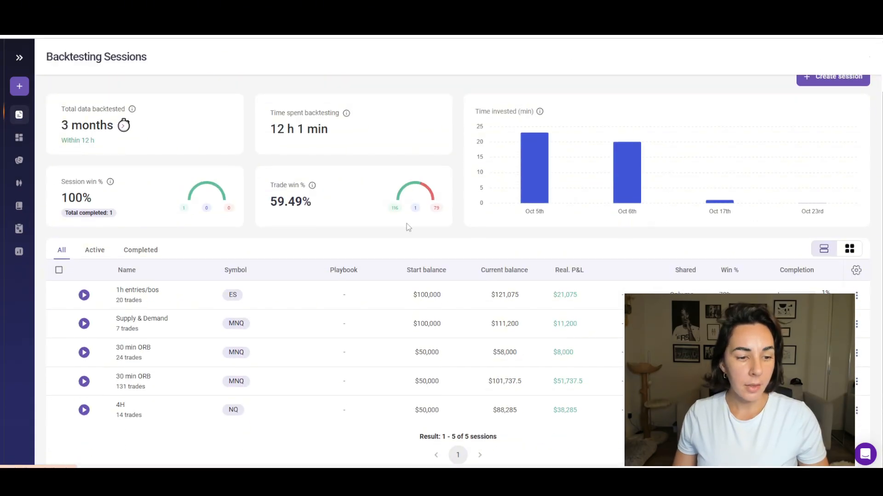
Resume the 1h entries/bos ES backtest and move the replay to Feb 5, 2024
{"action": "left_click", "coordinate": [84, 295]}
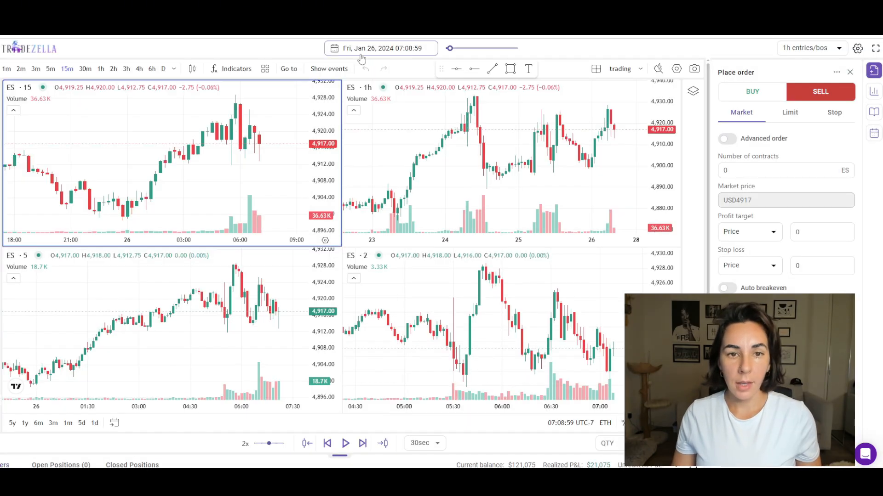
{"action": "left_click", "coordinate": [381, 48]}
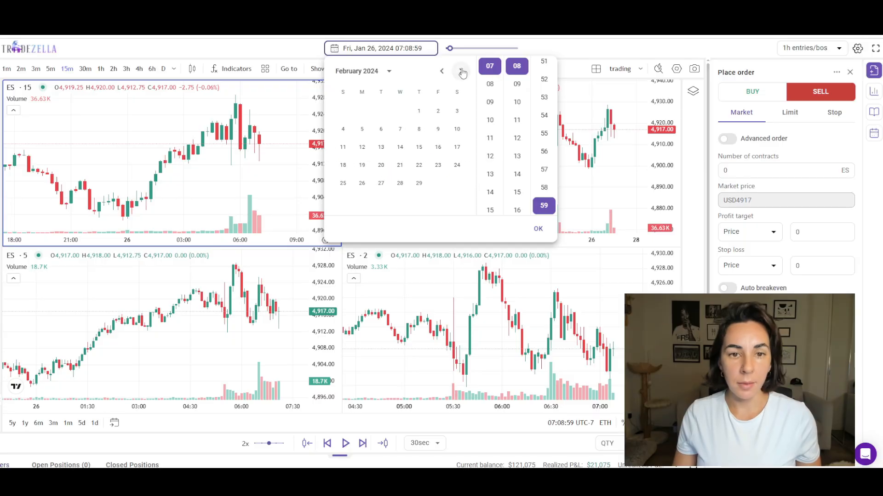
{"action": "left_click", "coordinate": [537, 229]}
{"action": "type", "text": "10"}
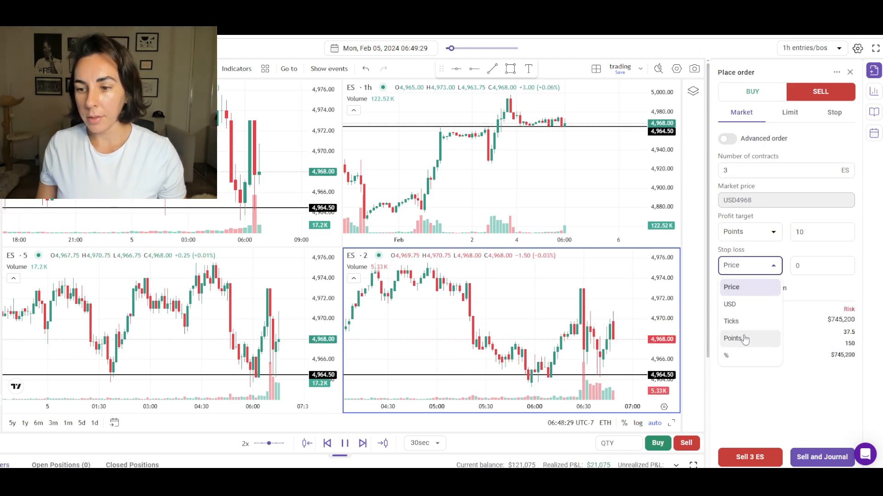
Measure the stop loss for the 3-contract ES short in points
{"action": "left_click", "coordinate": [734, 339]}
{"action": "type", "text": "w"}
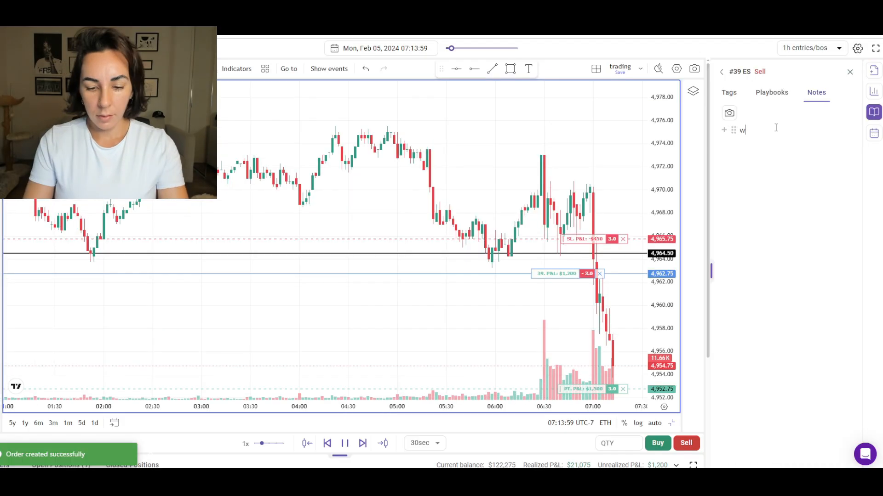
Finish the journal note 'waited for bos confirmation' and save it
{"action": "type", "text": "aited for bos confirmation"}
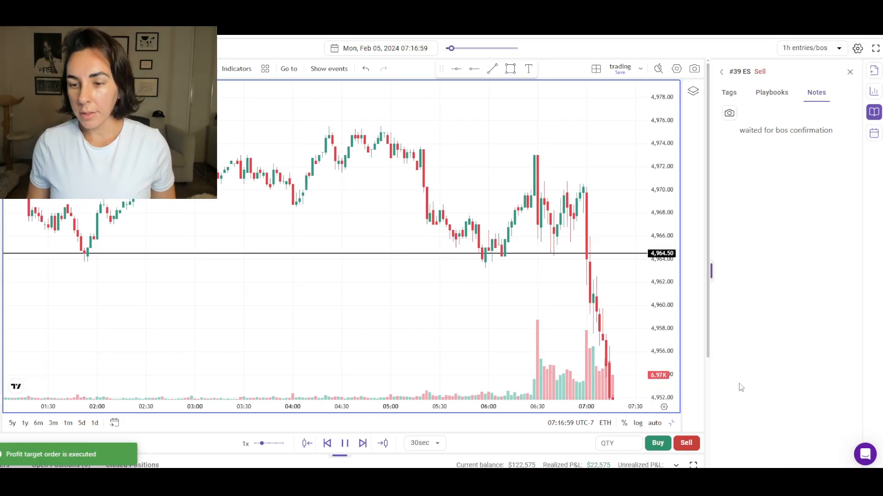
{"action": "left_click", "coordinate": [873, 132]}
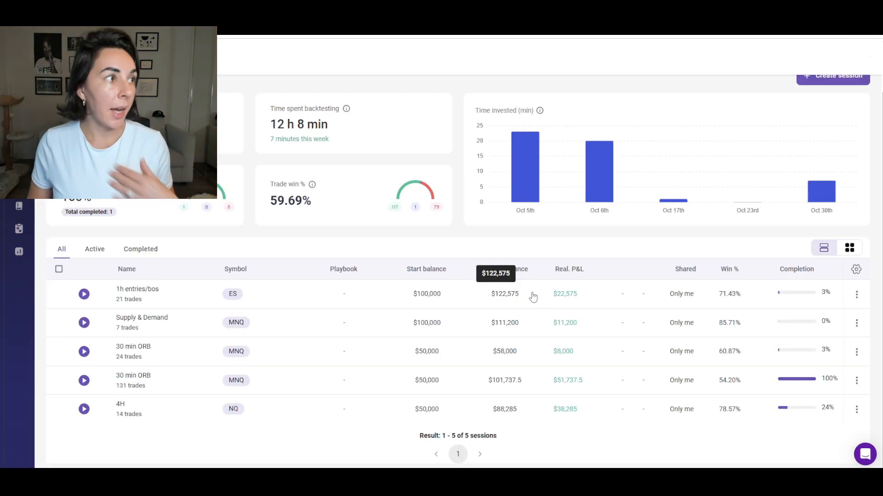
Review the 1h entries/bos session statistics, then start a live replay of a trade
{"action": "left_click", "coordinate": [856, 294]}
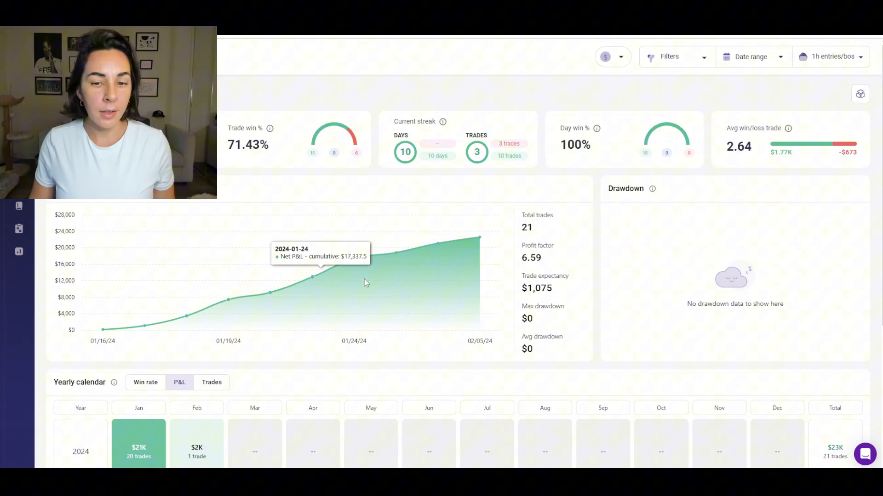
{"action": "scroll", "scroll_direction": "down", "scroll_amount": 3}
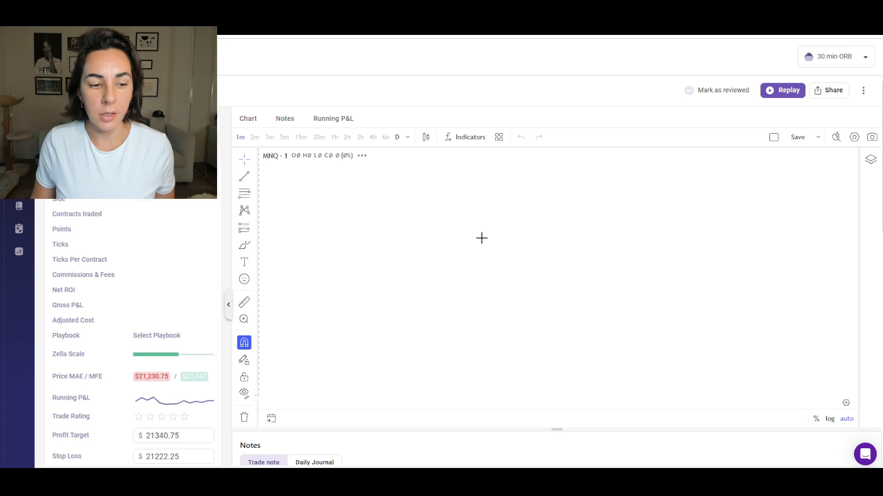
{"action": "left_click", "coordinate": [782, 90]}
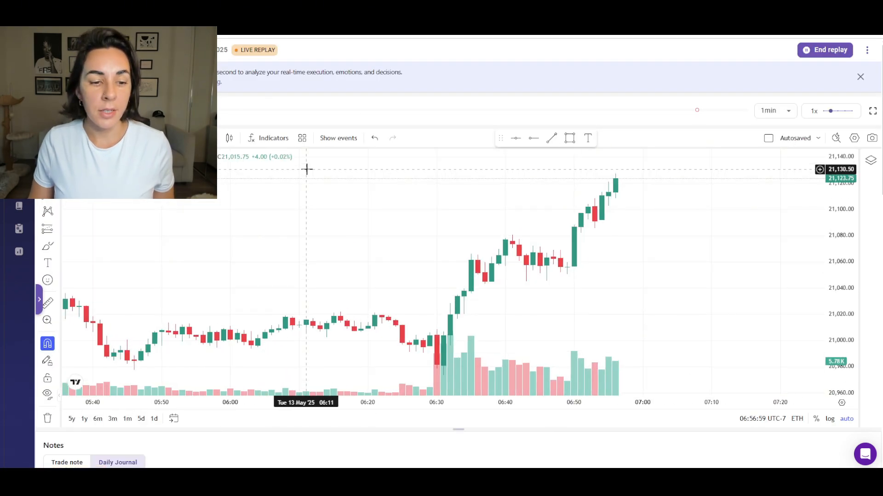